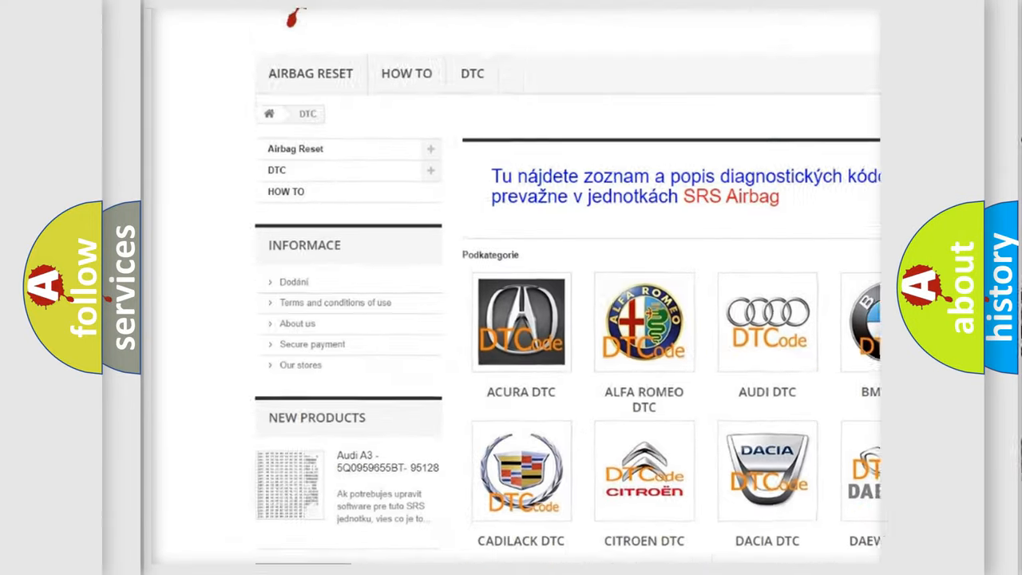
scroll(down, 3)
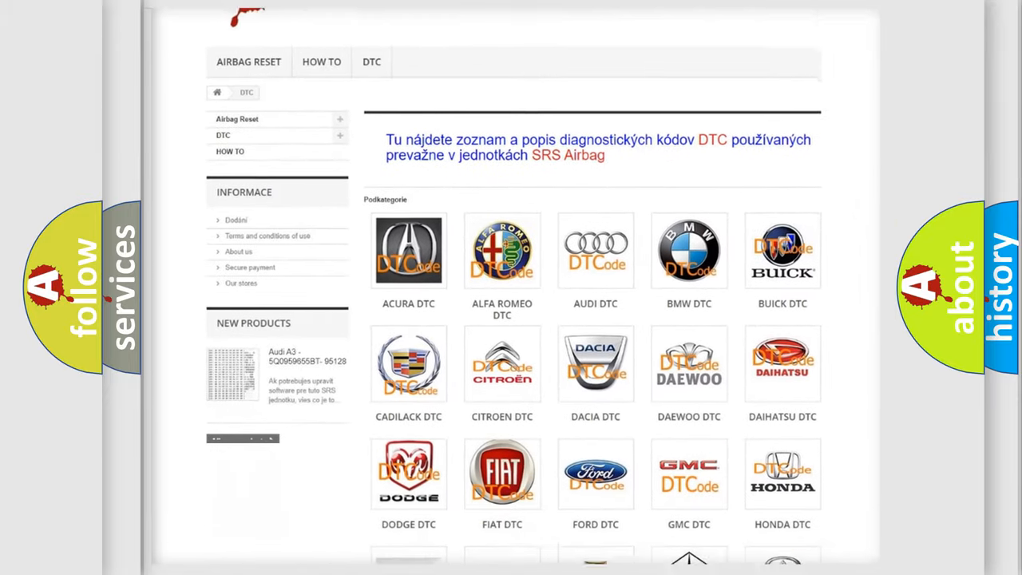
scroll(down, 3)
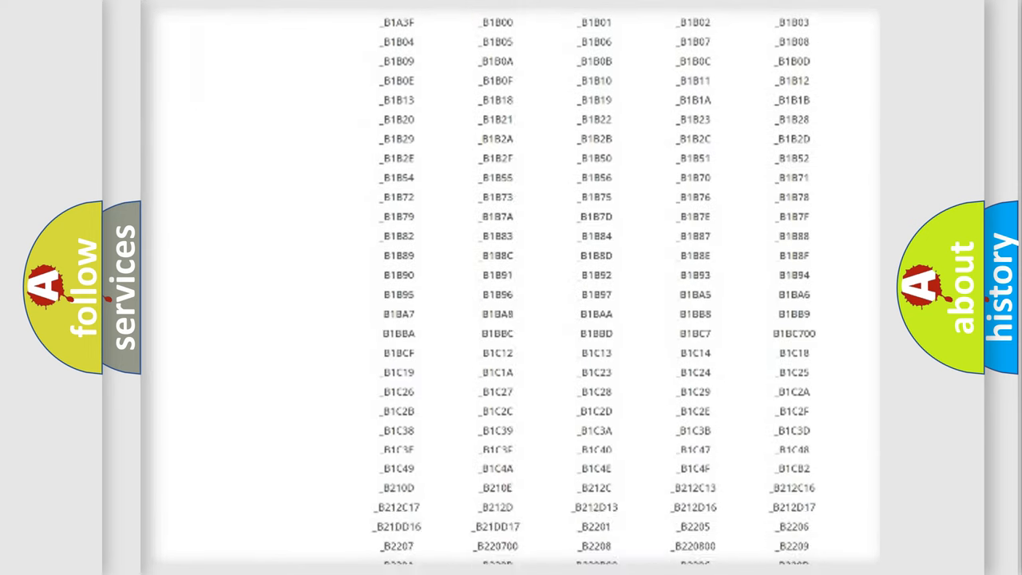
scroll(down, 3)
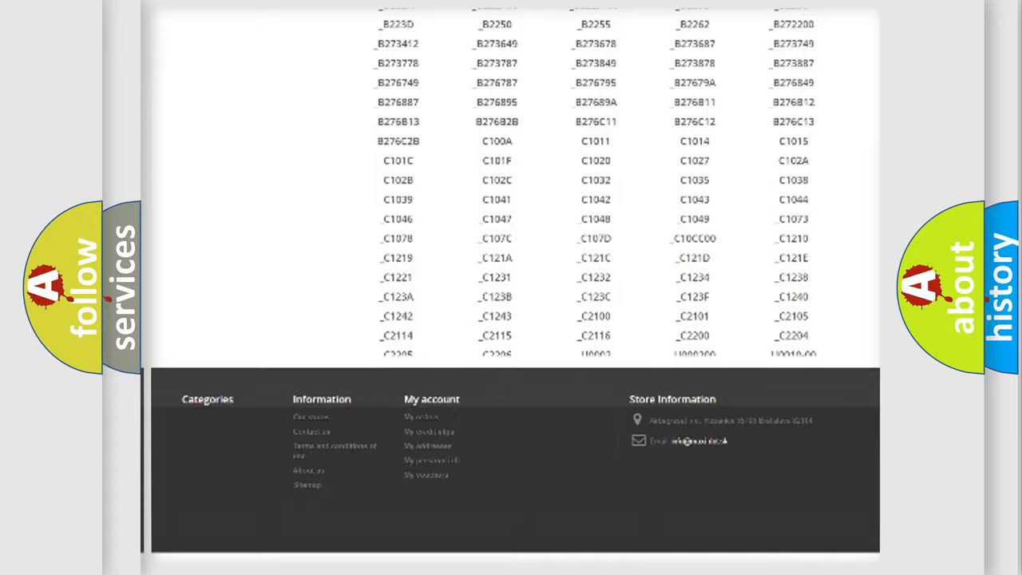
scroll(up, 3)
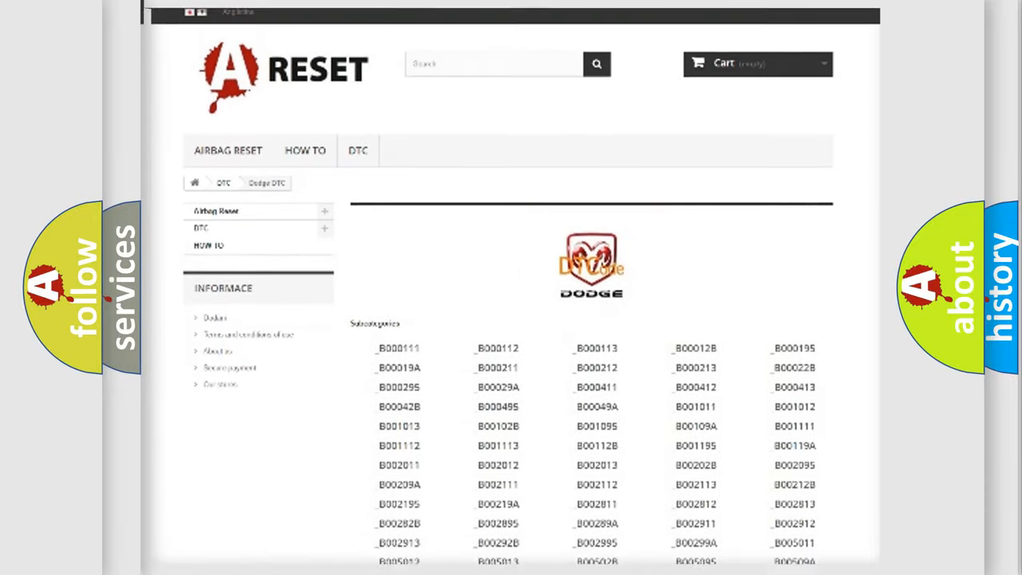
scroll(up, 3)
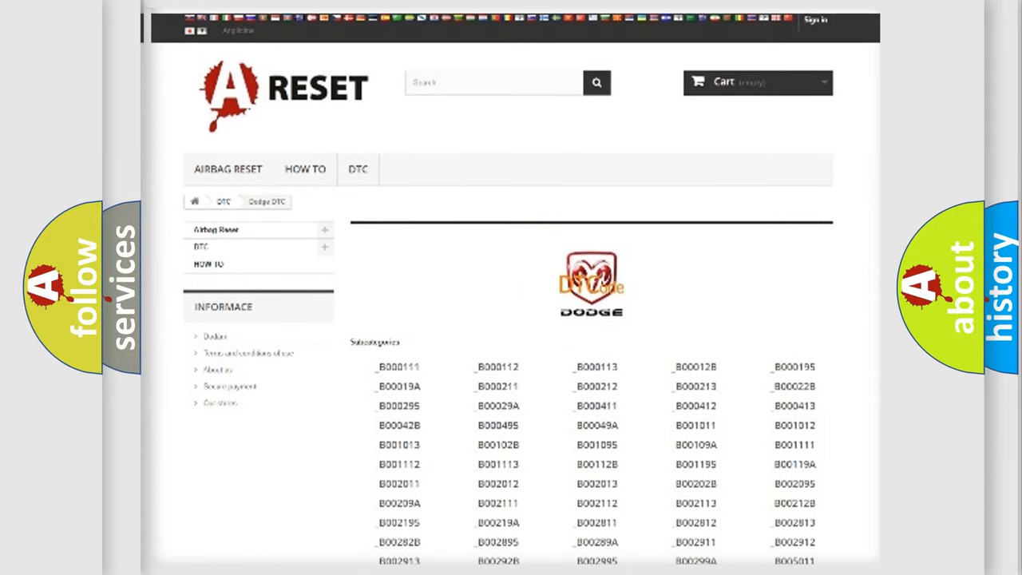